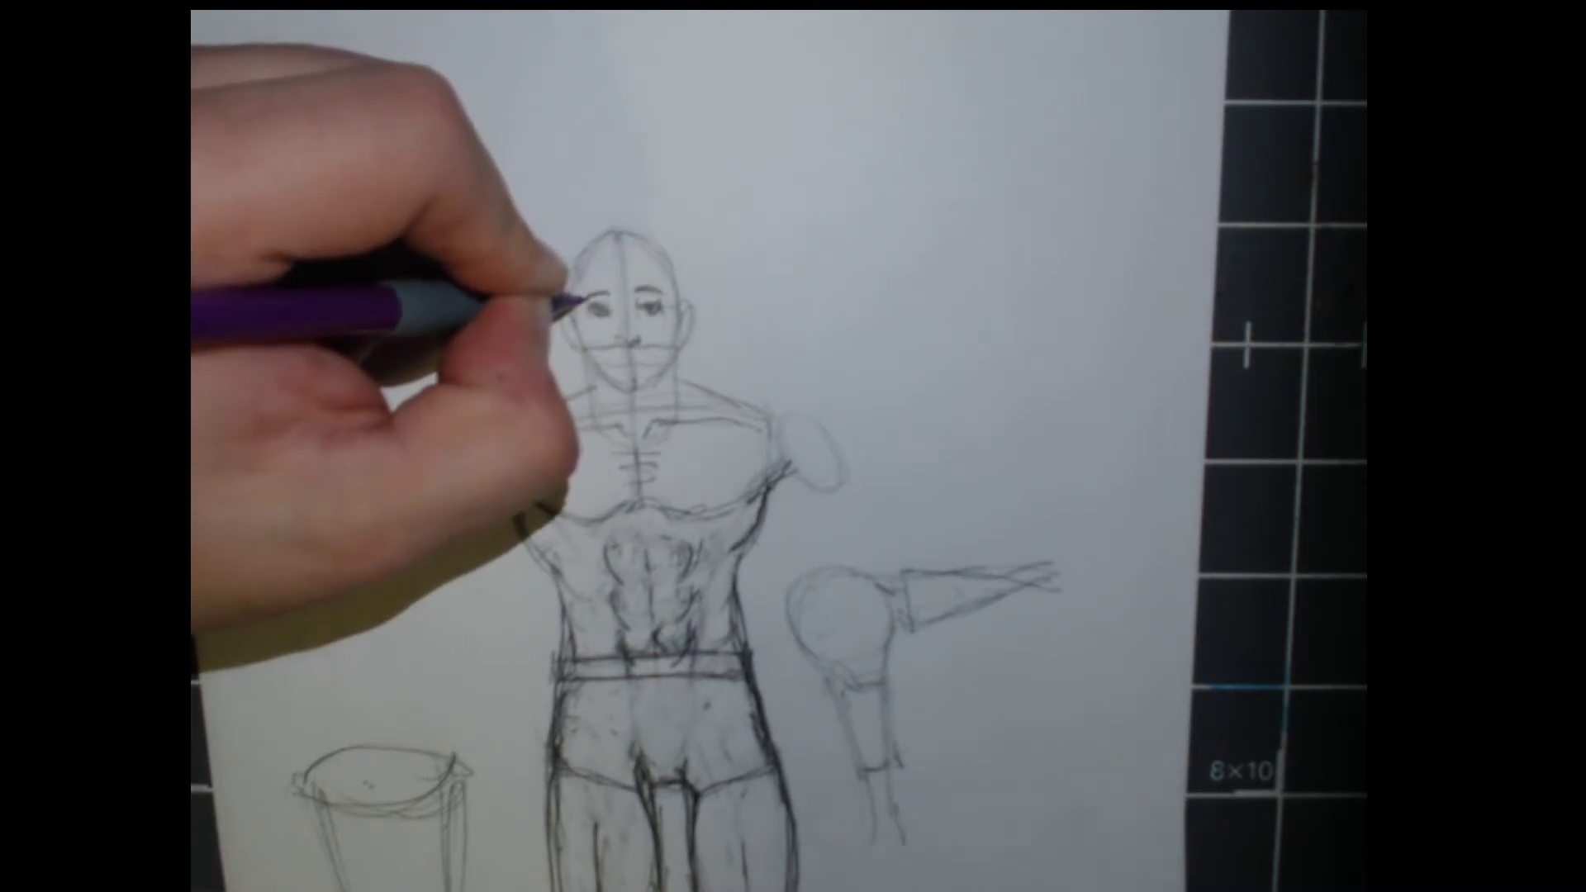
mouse_move(566, 303)
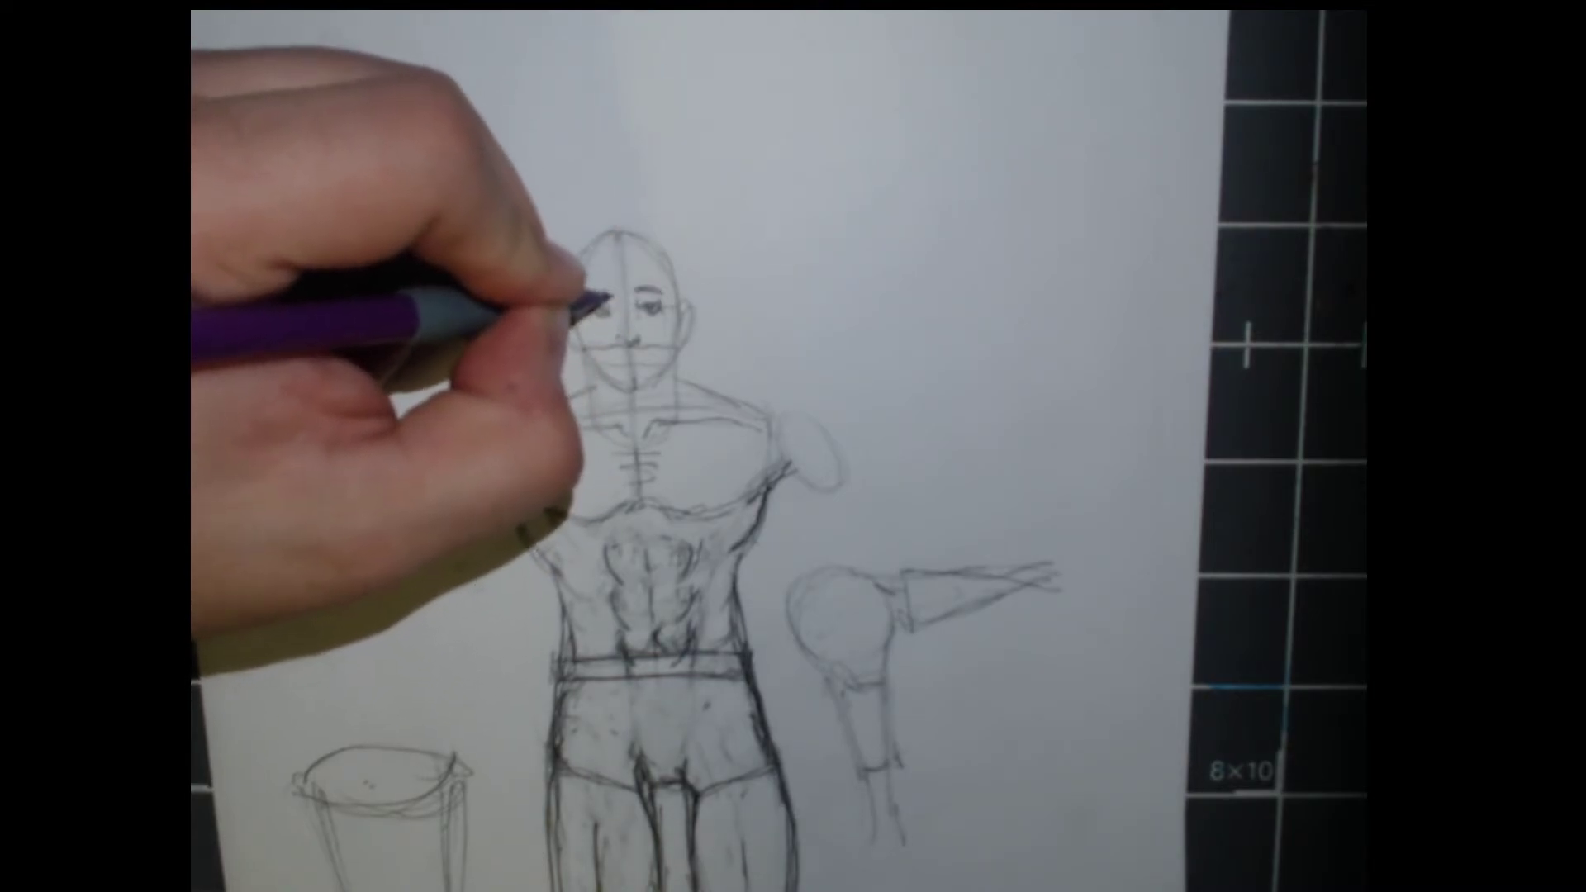